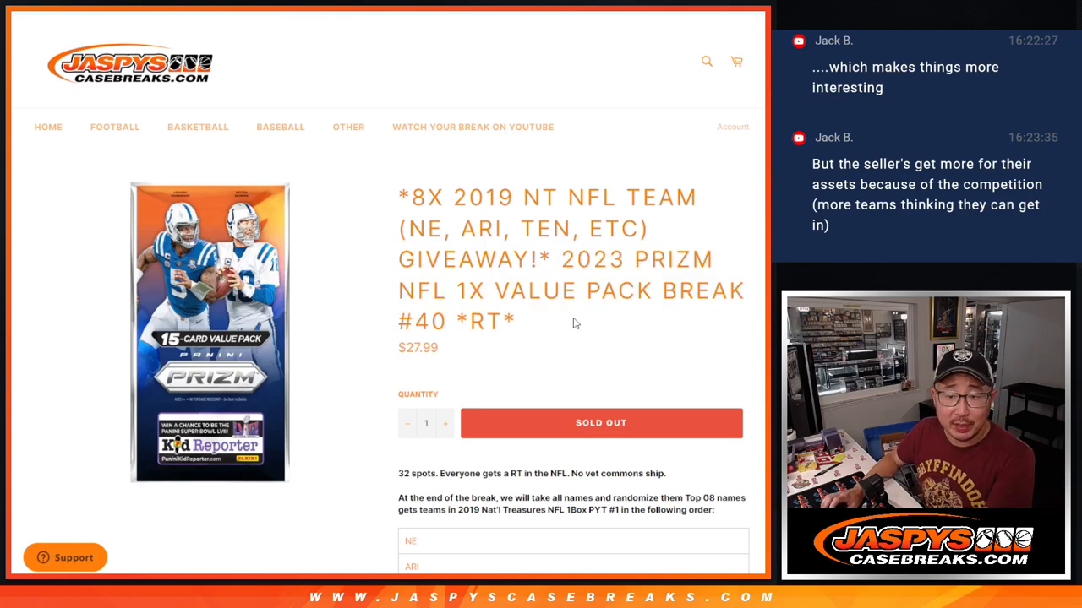
Highlight the prize break description and review the eight-team list from NE to MIN.
double_click(537, 290)
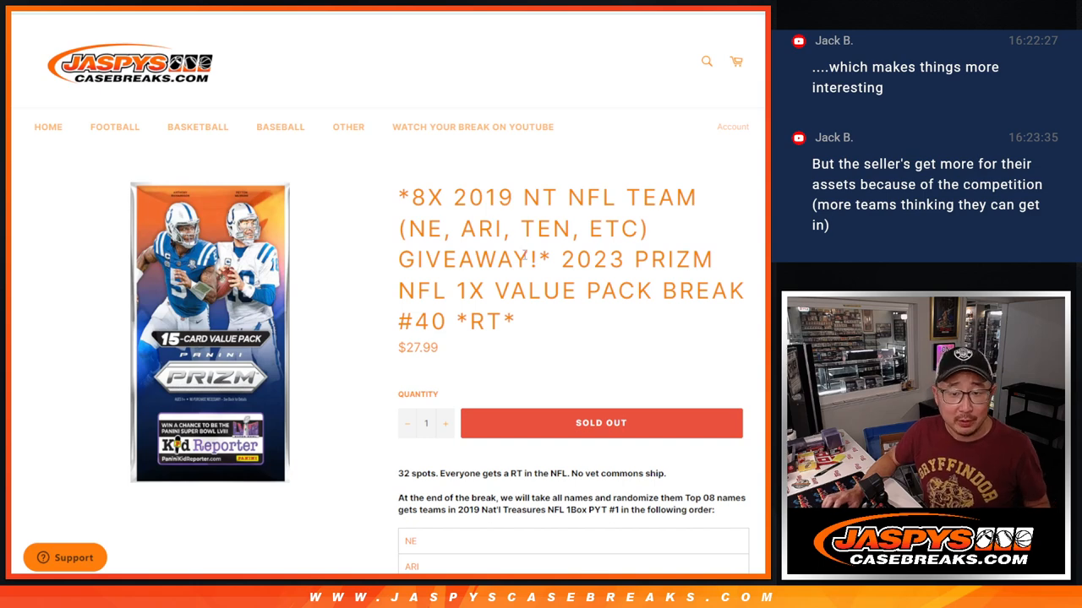
scroll(down, 3)
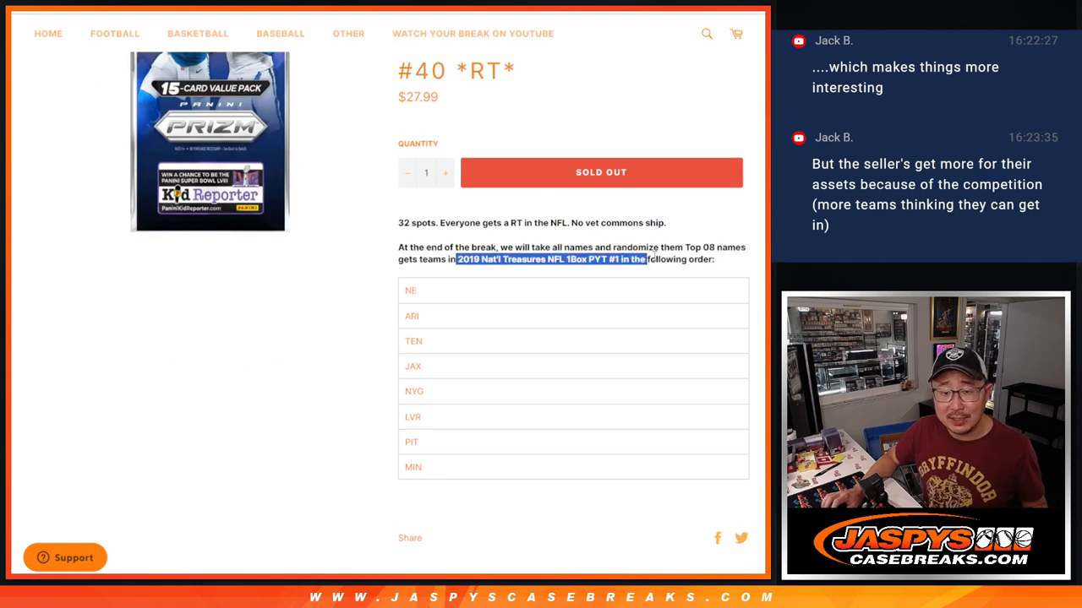
scroll(up, 3)
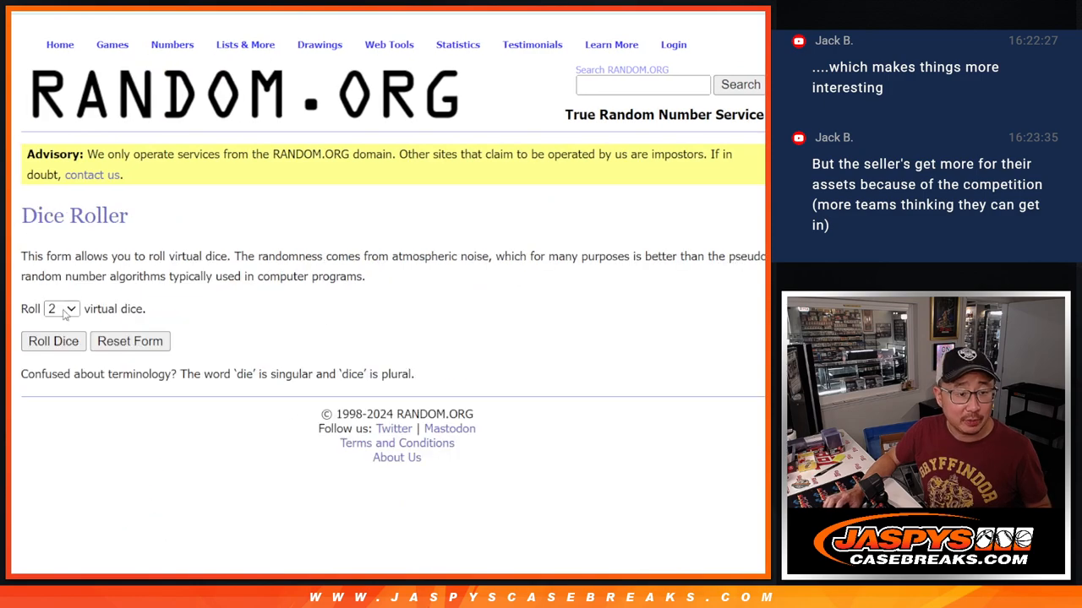
Shuffle the 32 entrant names in the List Randomizer and reshuffle them once more.
click(54, 342)
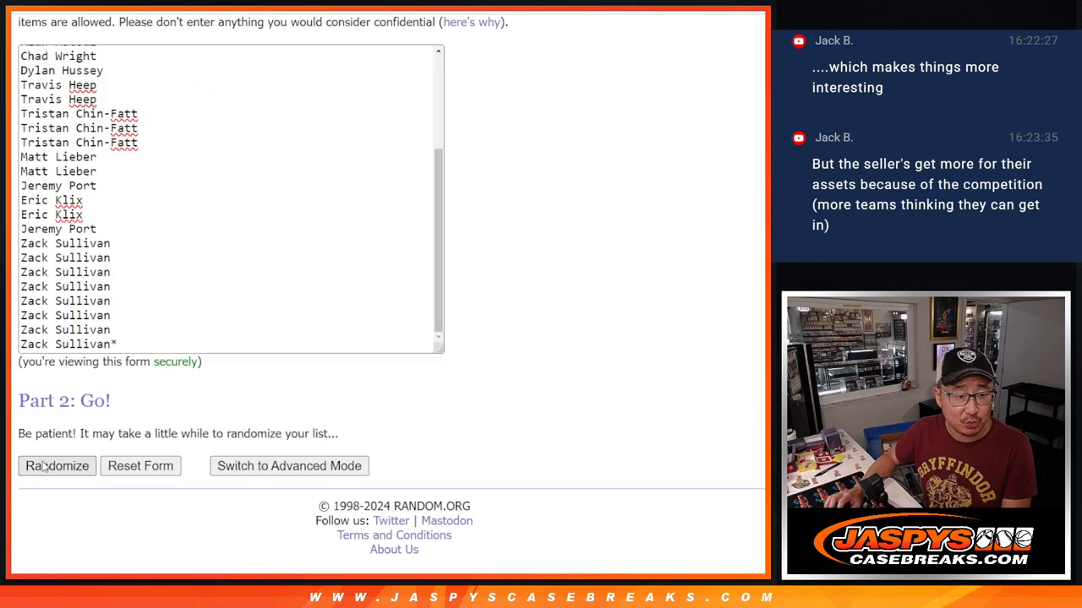
click(57, 466)
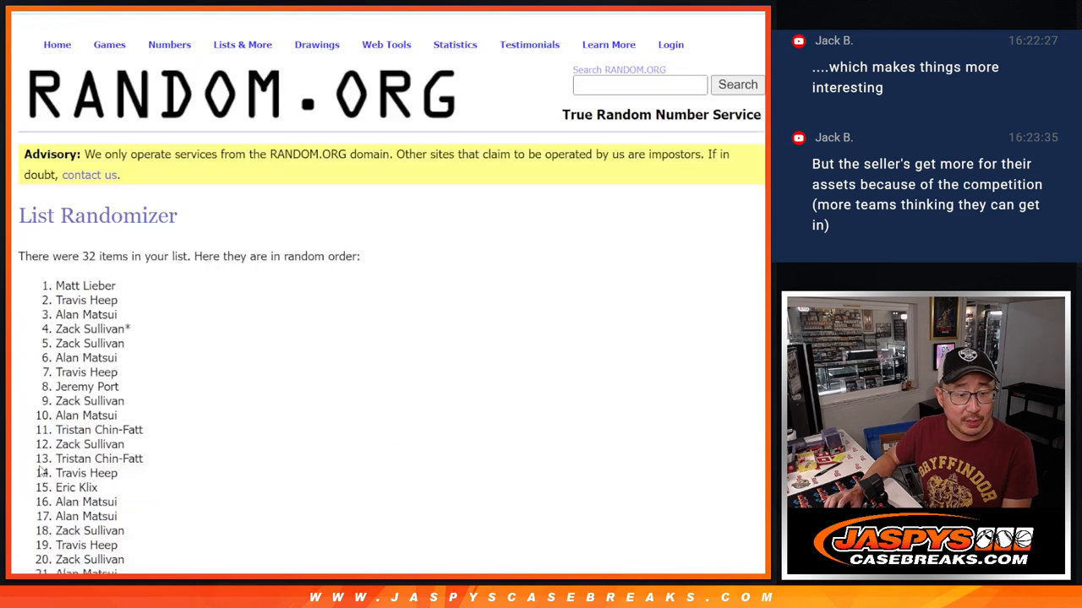
scroll(down, 3)
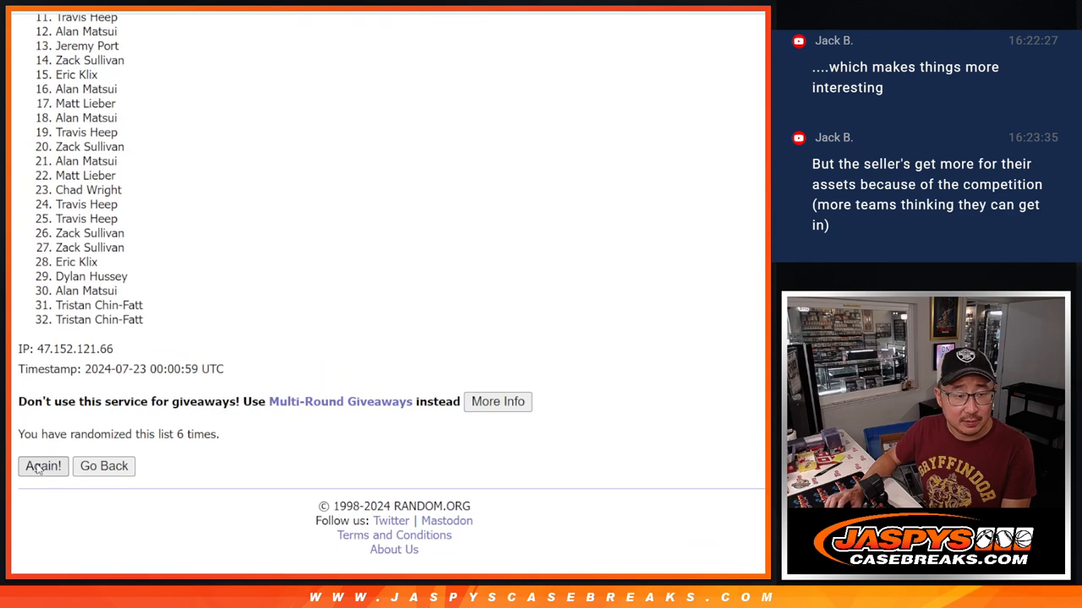
click(44, 466)
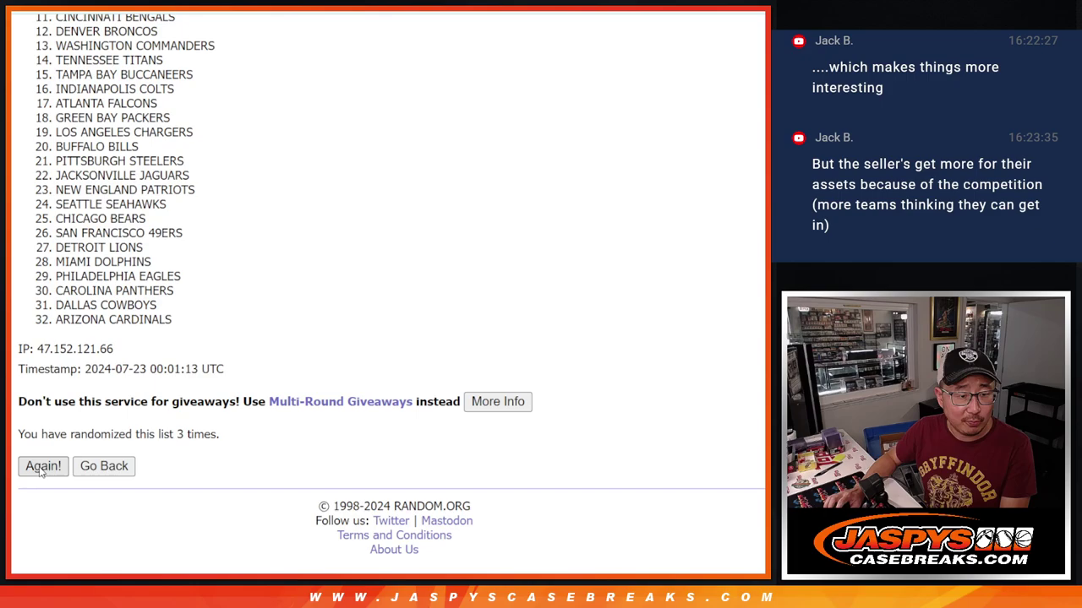
Reshuffle the 32-team NFL list twice more with Again!
click(42, 466)
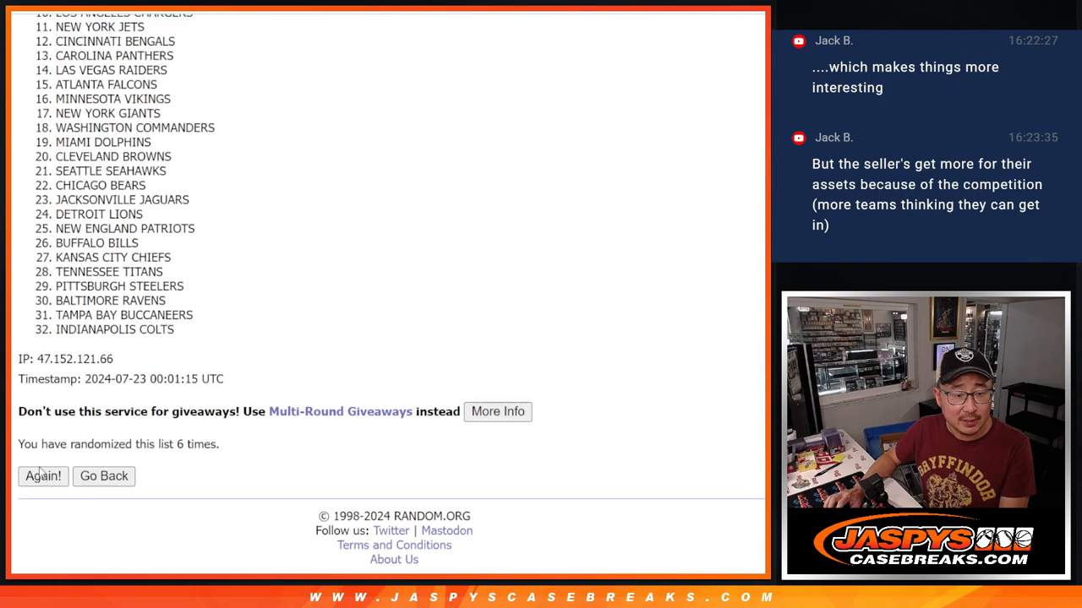
click(44, 476)
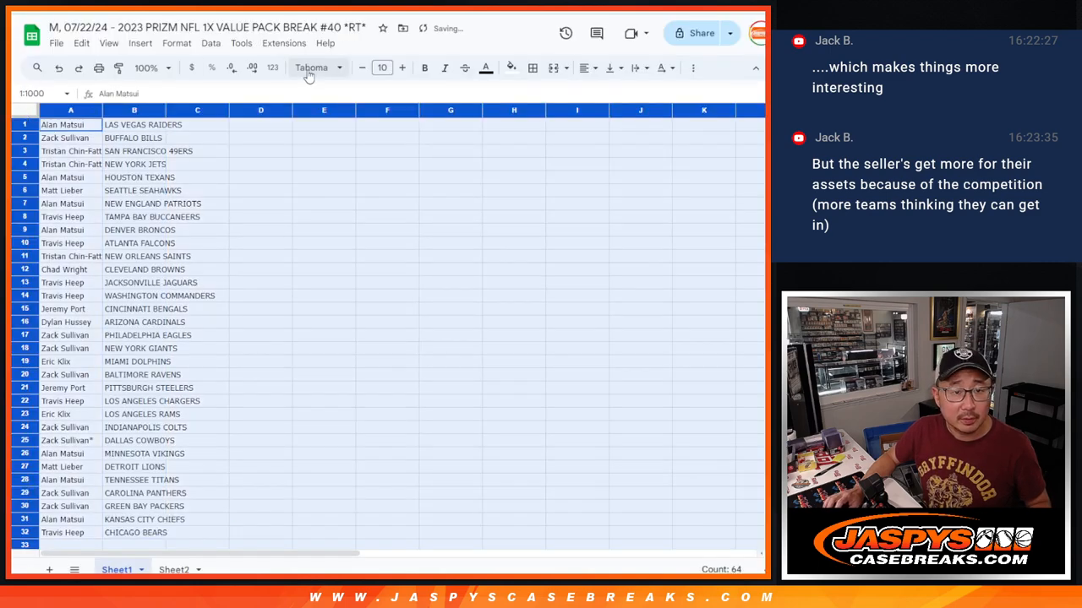
Restyle the name-and-team list in Rubik at size 12 and zoom out to see it all.
click(382, 67)
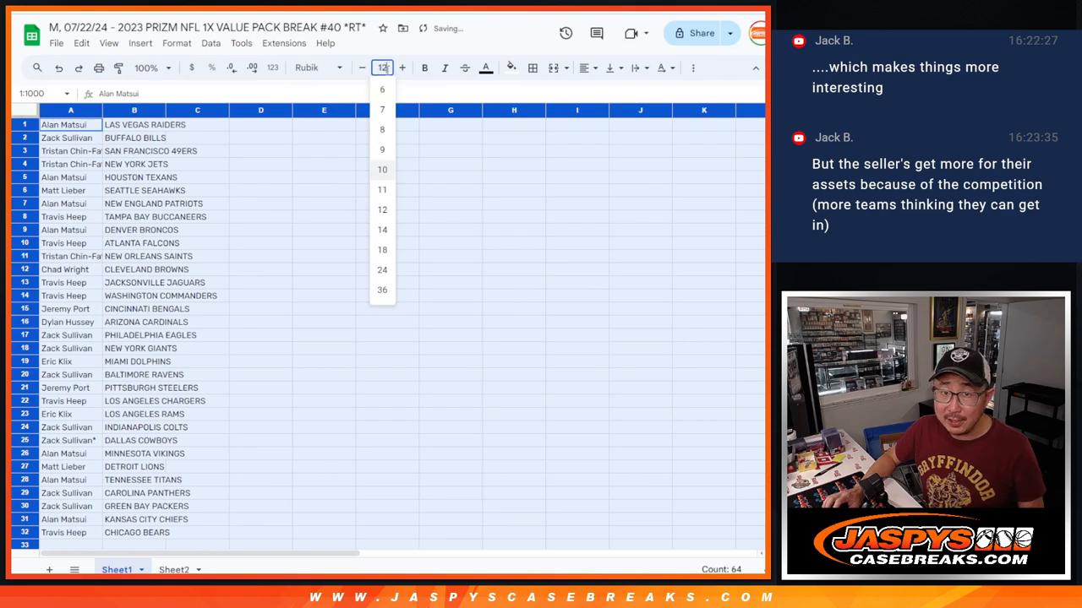
click(152, 68)
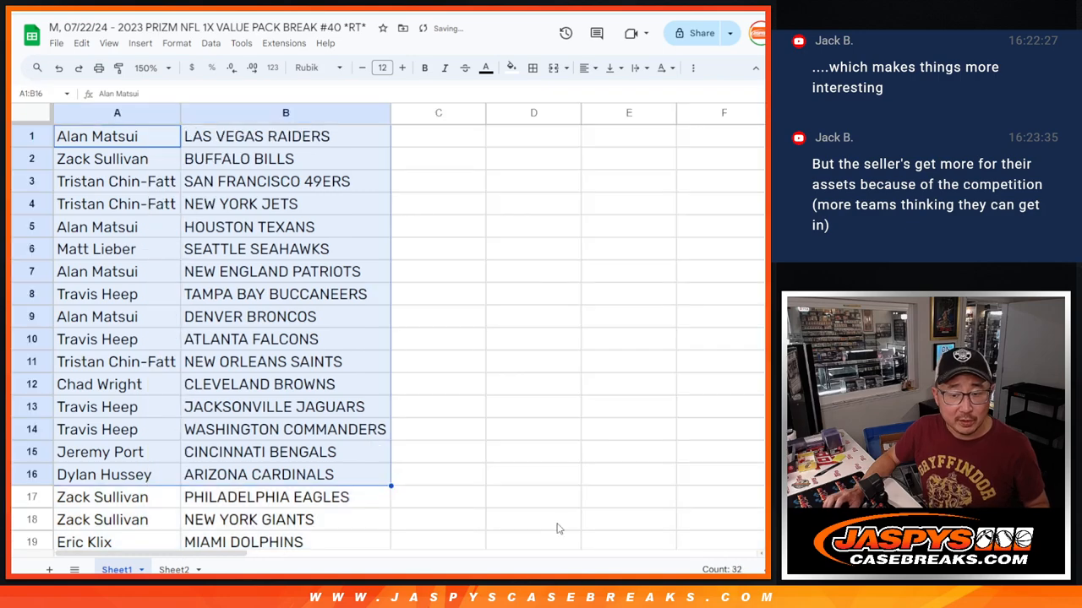
scroll(down, 3)
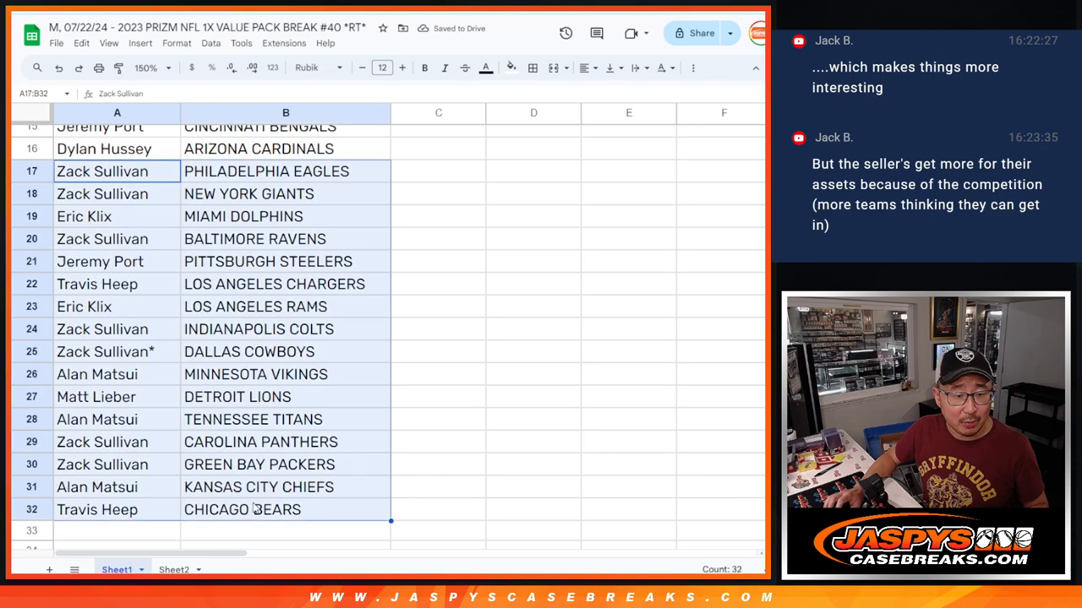
scroll(up, 3)
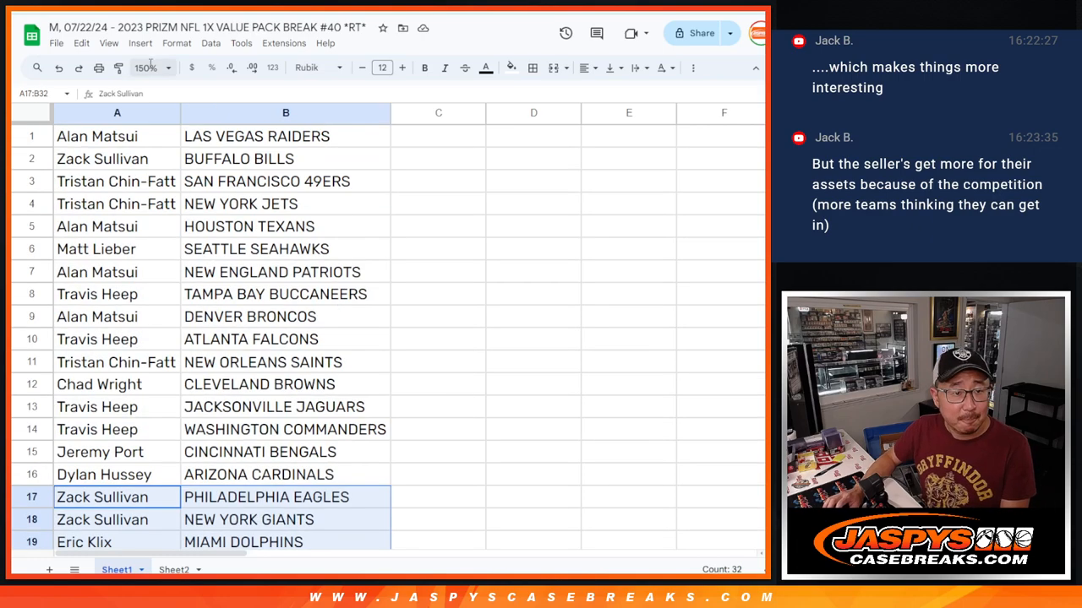
click(166, 68)
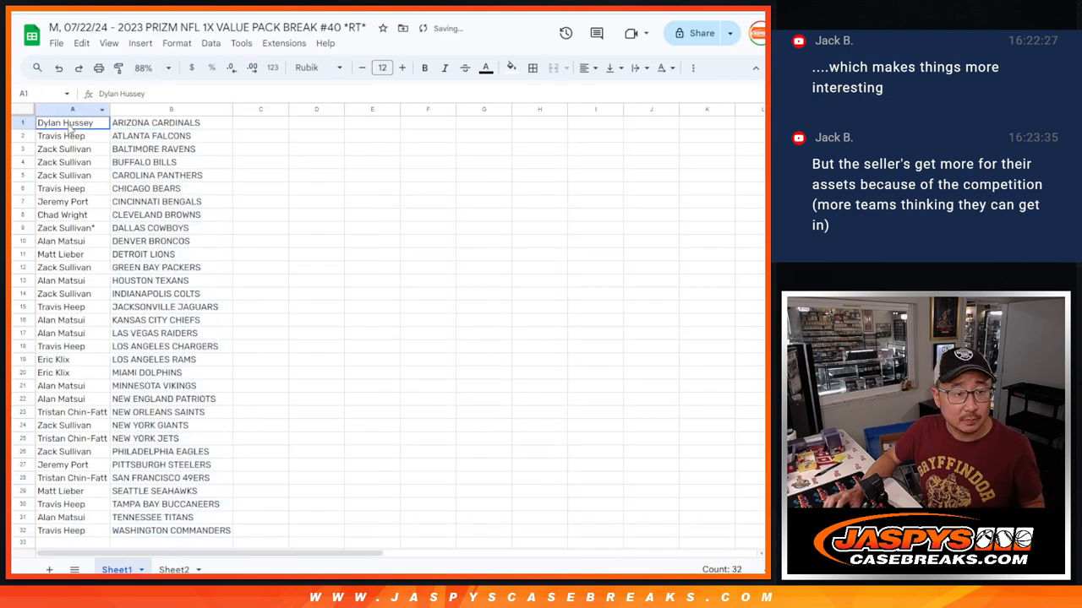
Outline every cell of the list with borders and start printing the sheet.
click(530, 68)
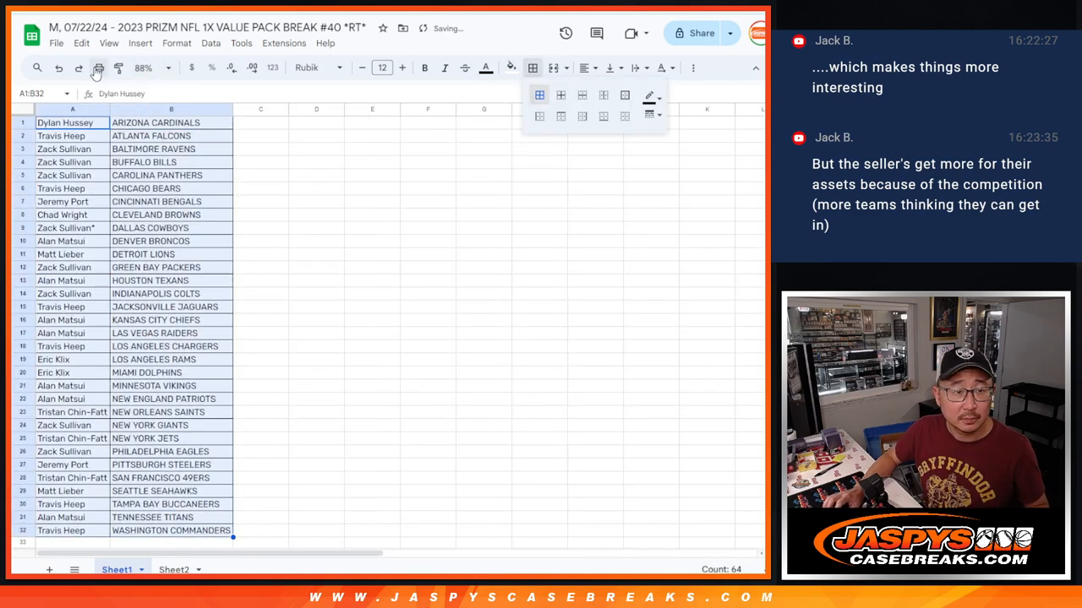
click(98, 67)
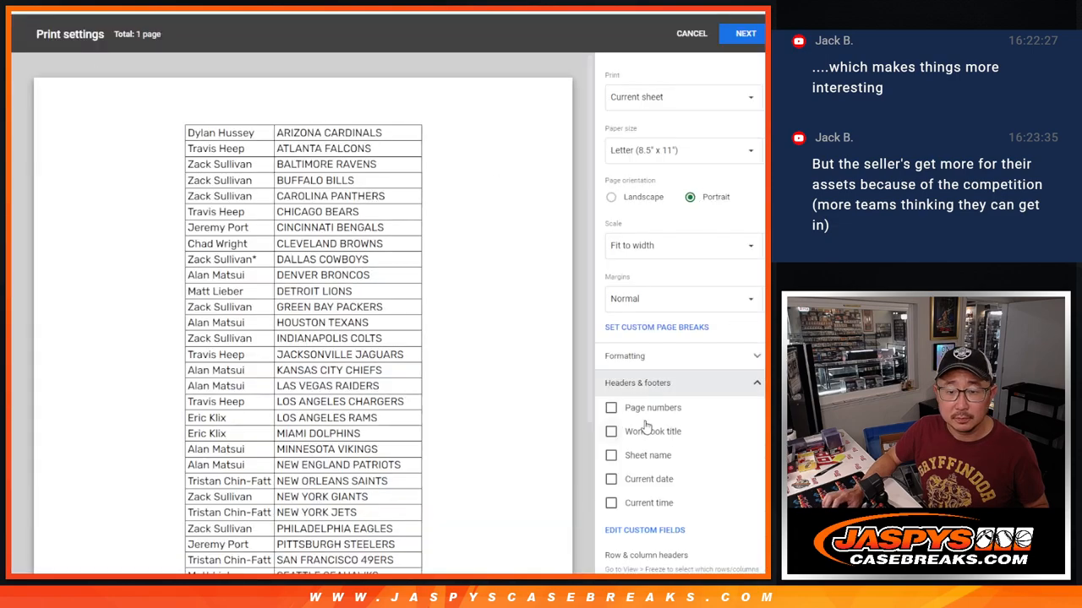
Continue past the print settings and return to the bordered, team-sorted list on Sheet1.
click(743, 34)
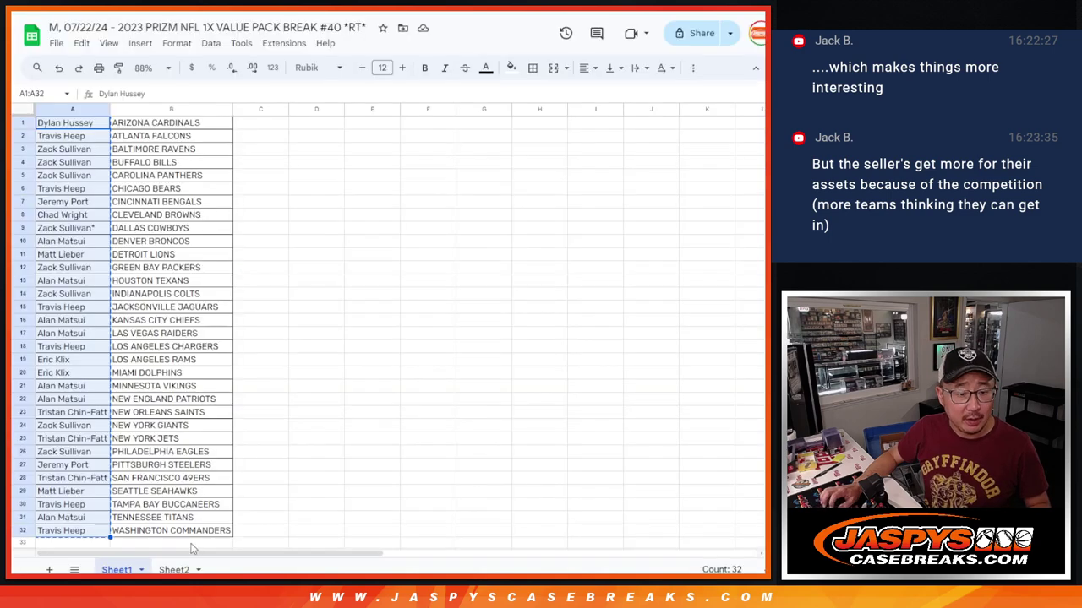
Check the team abbreviations on Sheet2, then return to the List Randomizer holding the team-sorted names.
click(172, 568)
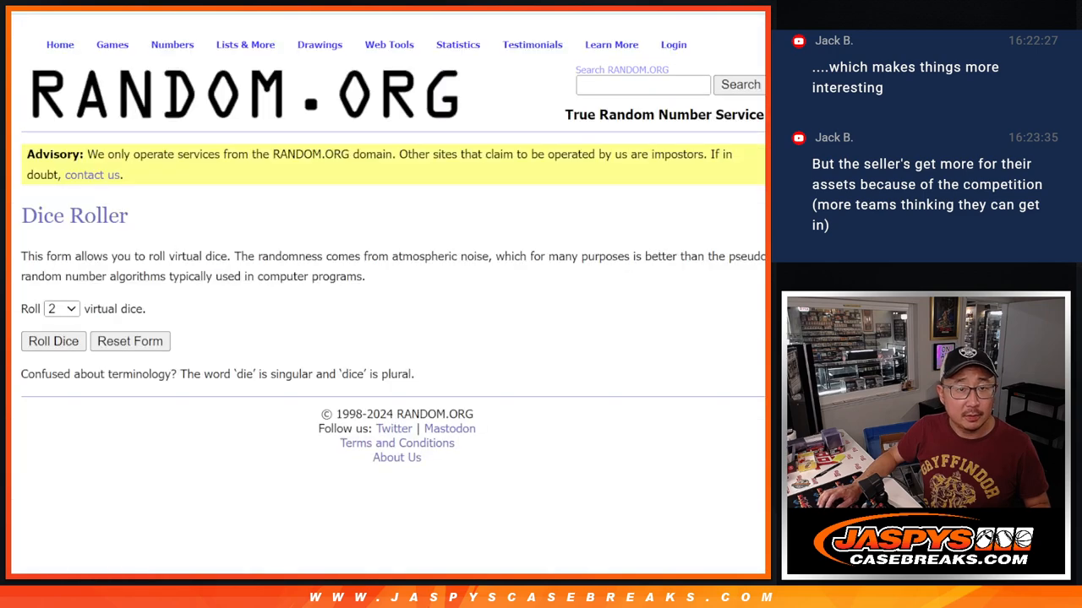
click(54, 341)
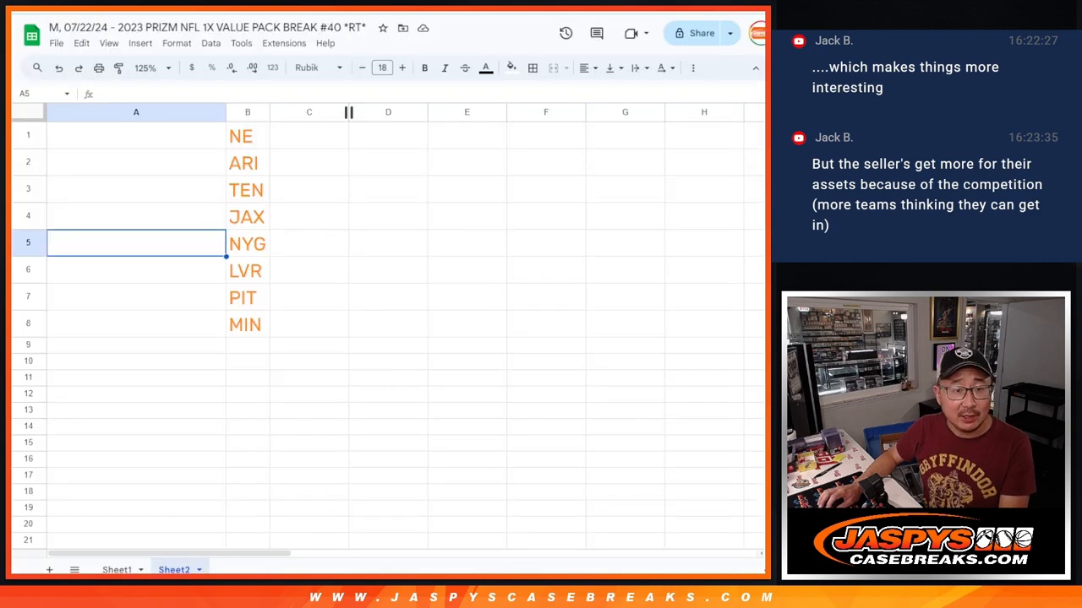
click(135, 325)
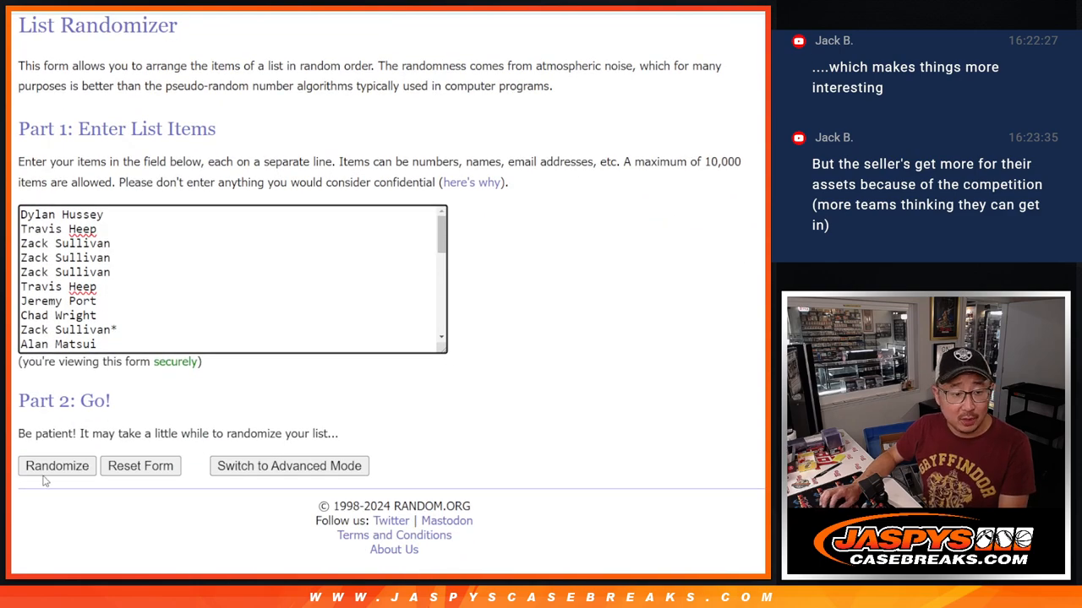
Shuffle the team-sorted names to eleven randomizations and select the top eight results.
click(58, 466)
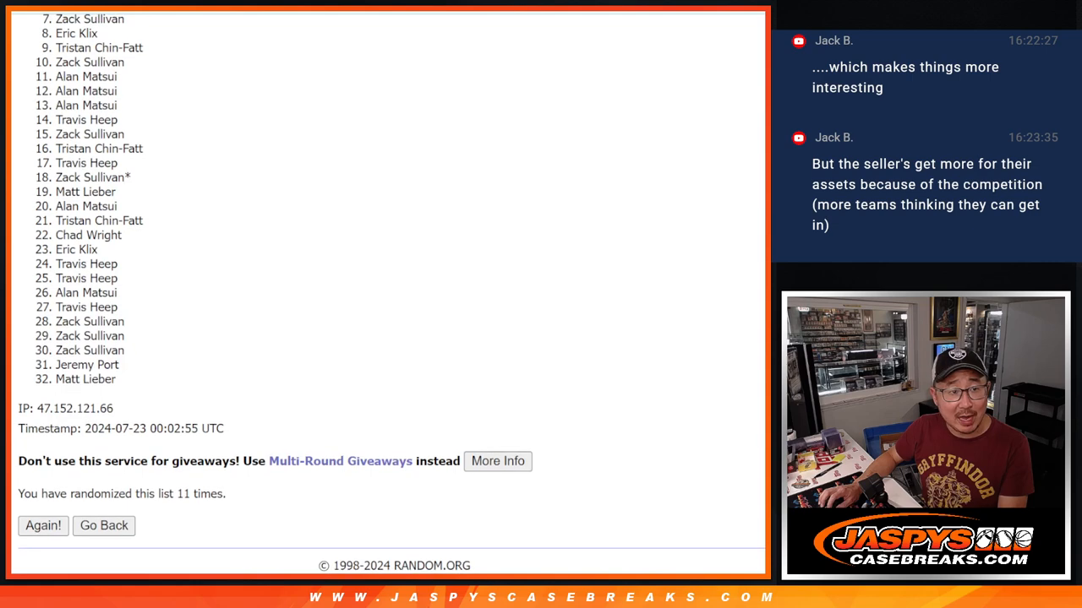
scroll(up, 3)
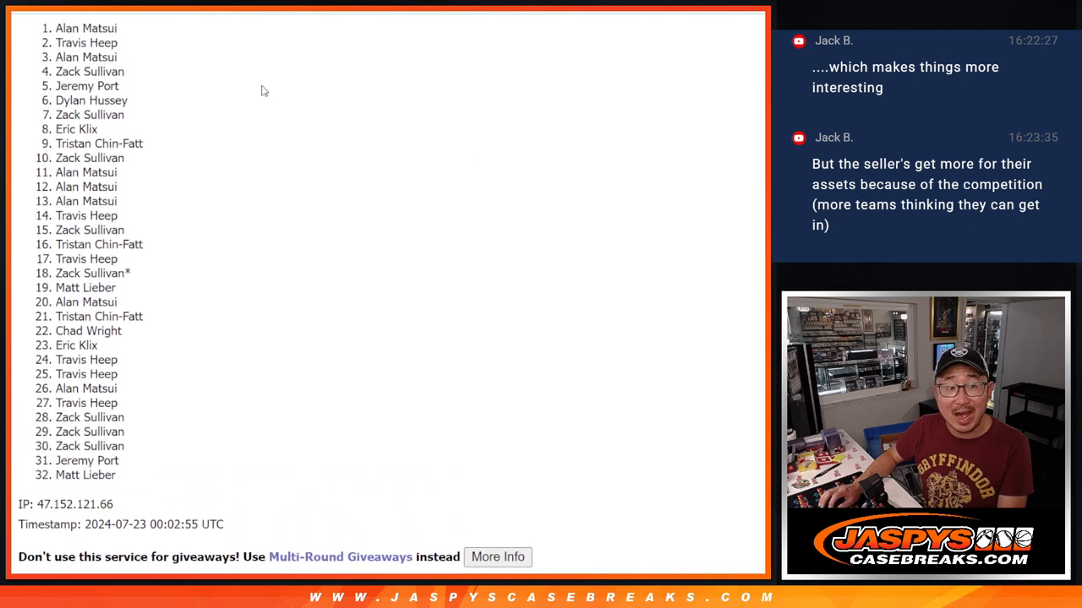
drag(54, 27, 77, 129)
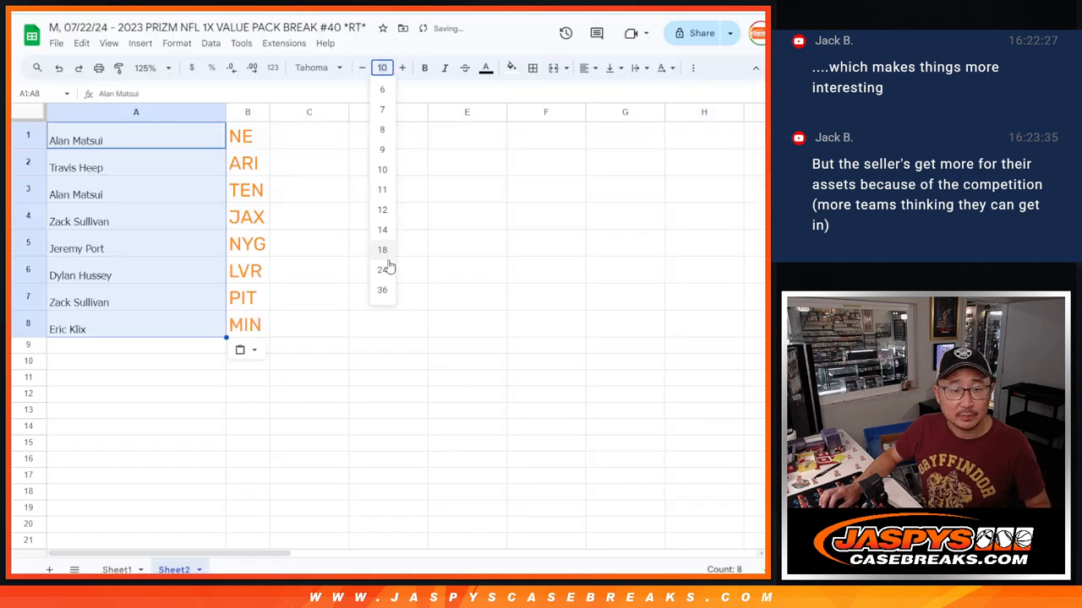
Enlarge the eight winners' text to size 18 and check the names beside JAX and LVR.
click(382, 250)
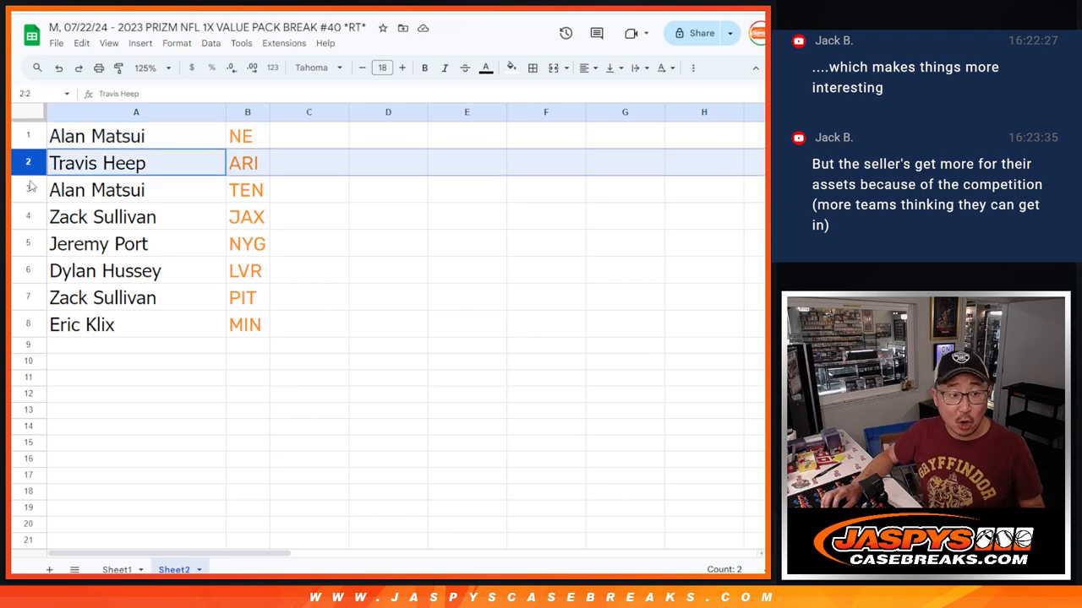
click(101, 216)
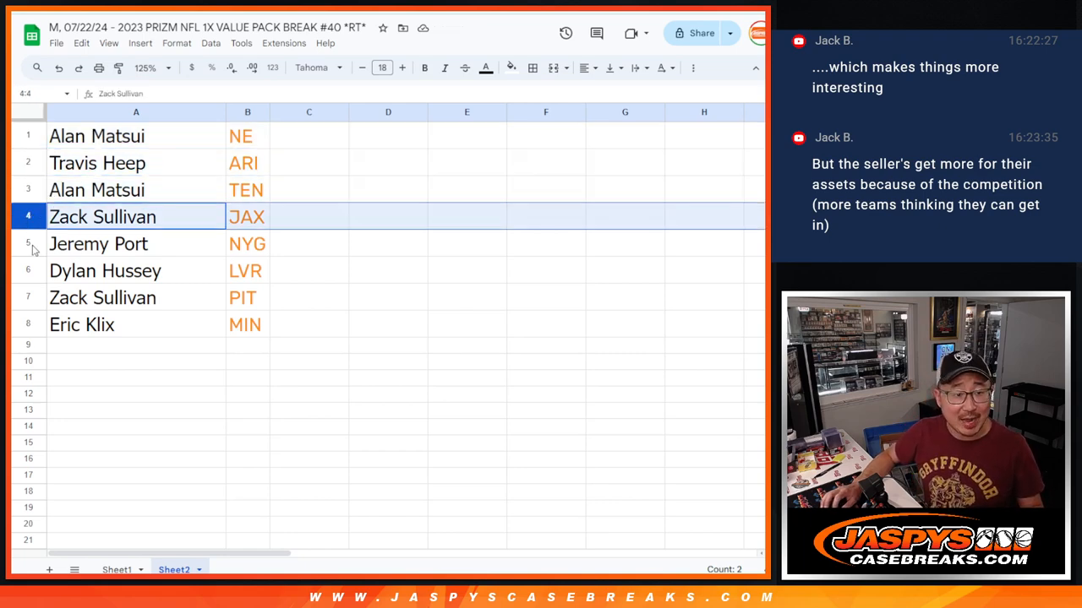
click(105, 271)
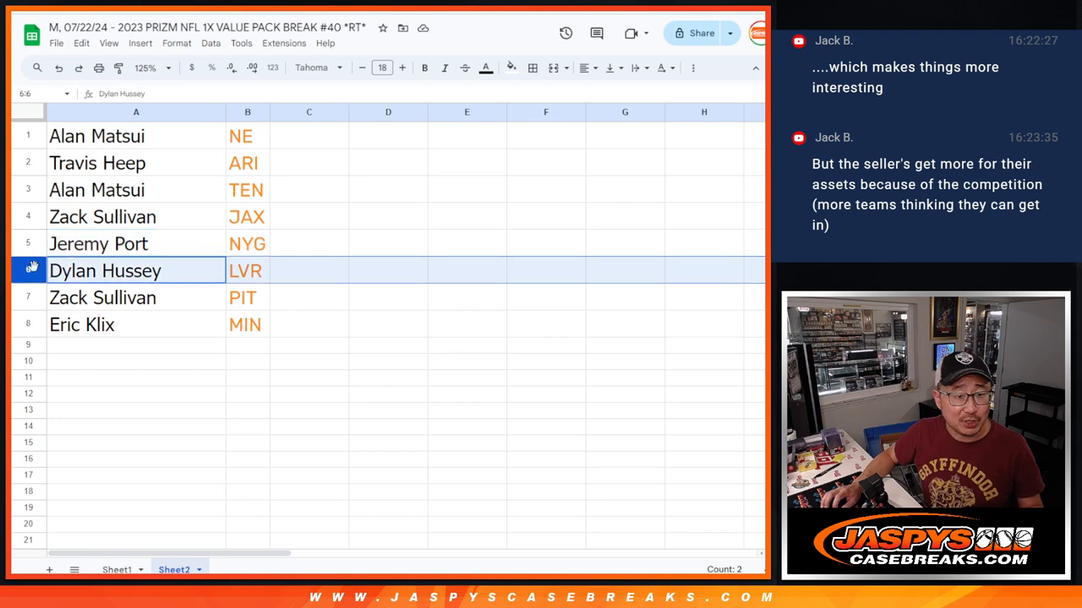
click(135, 324)
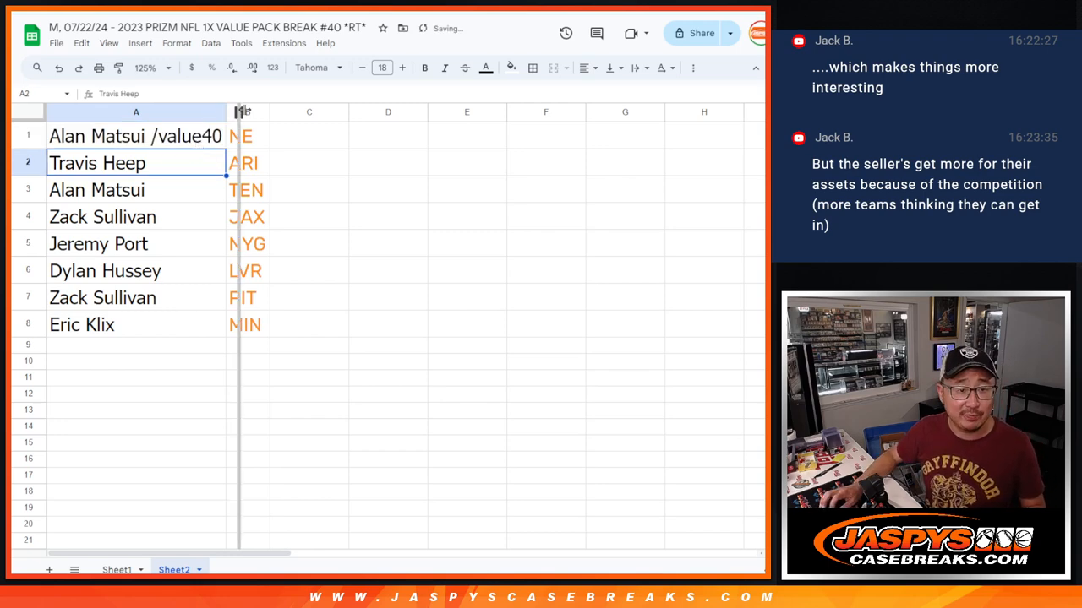
click(154, 135)
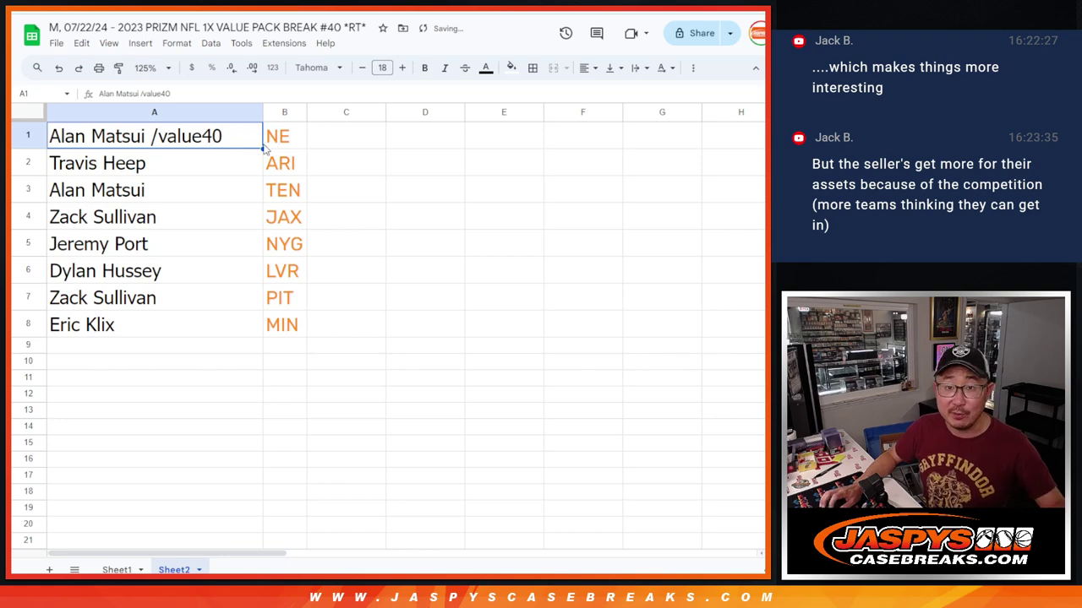